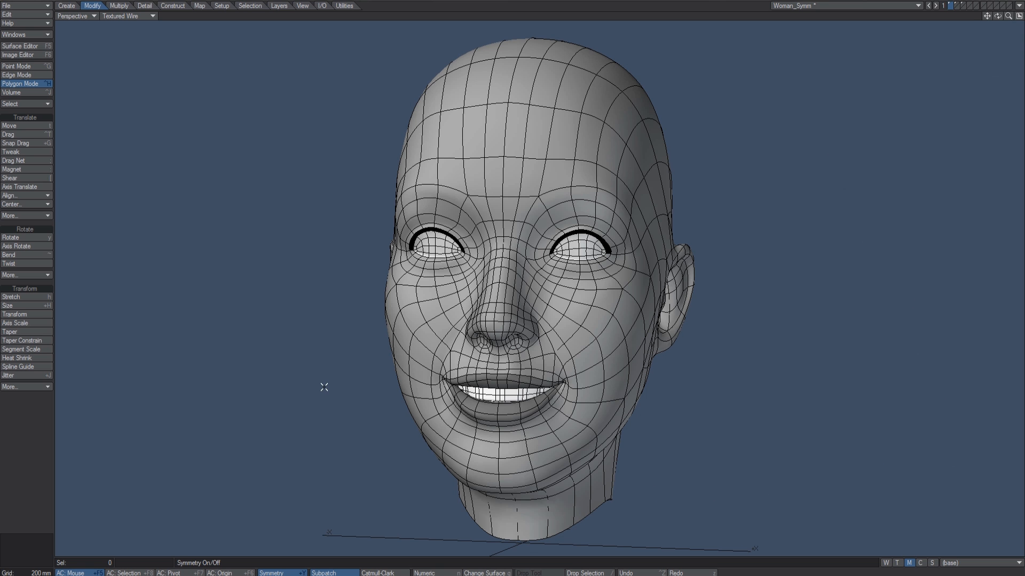
mouse_move(609, 244)
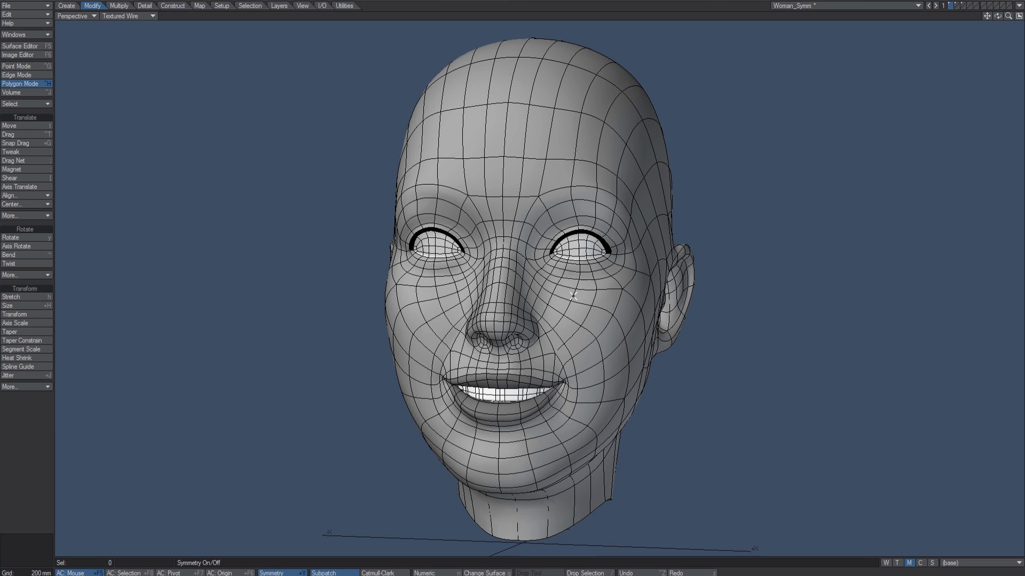
mouse_move(678, 429)
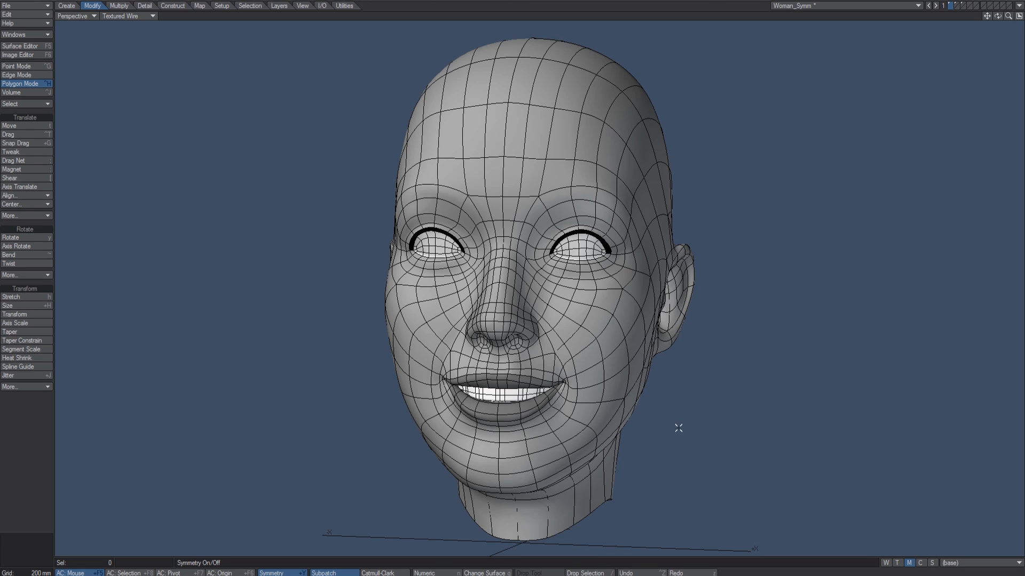
mouse_move(520, 173)
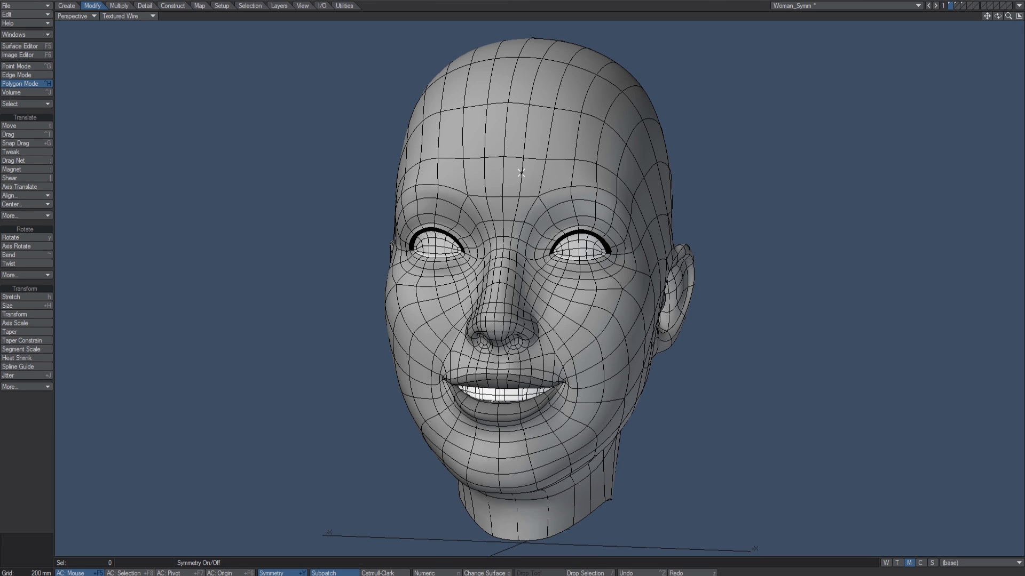
mouse_move(405, 269)
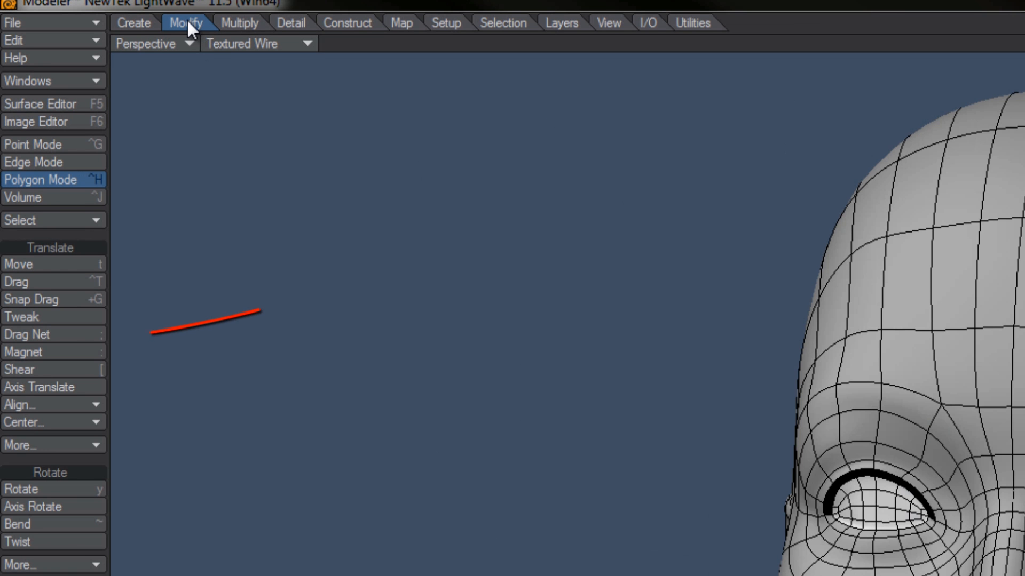
- Undo the rotation twice so the woman's head faces straight ahead again
click(29, 334)
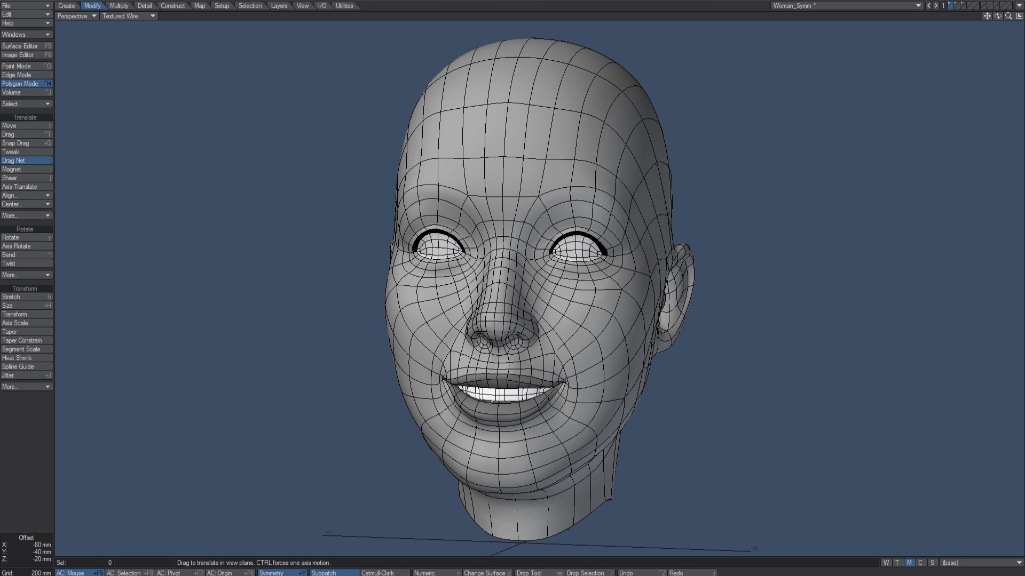
key(ctrl+z)
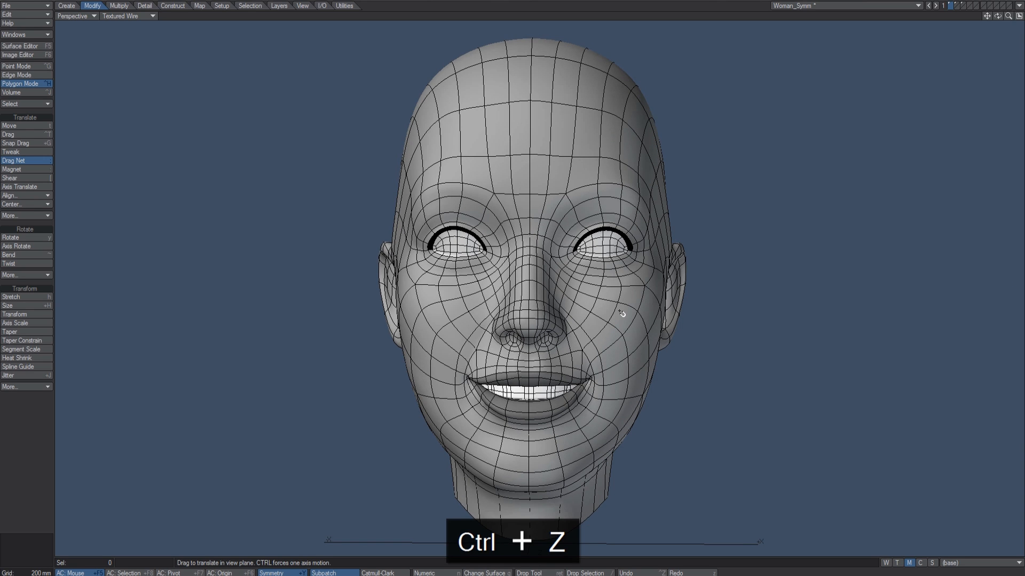
key(ctrl+z)
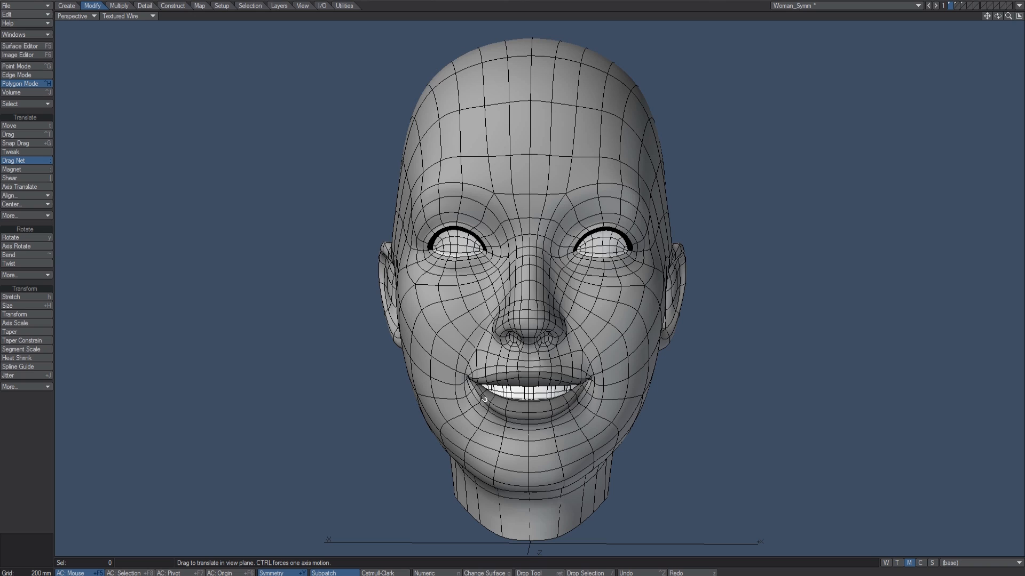
mouse_move(247, 340)
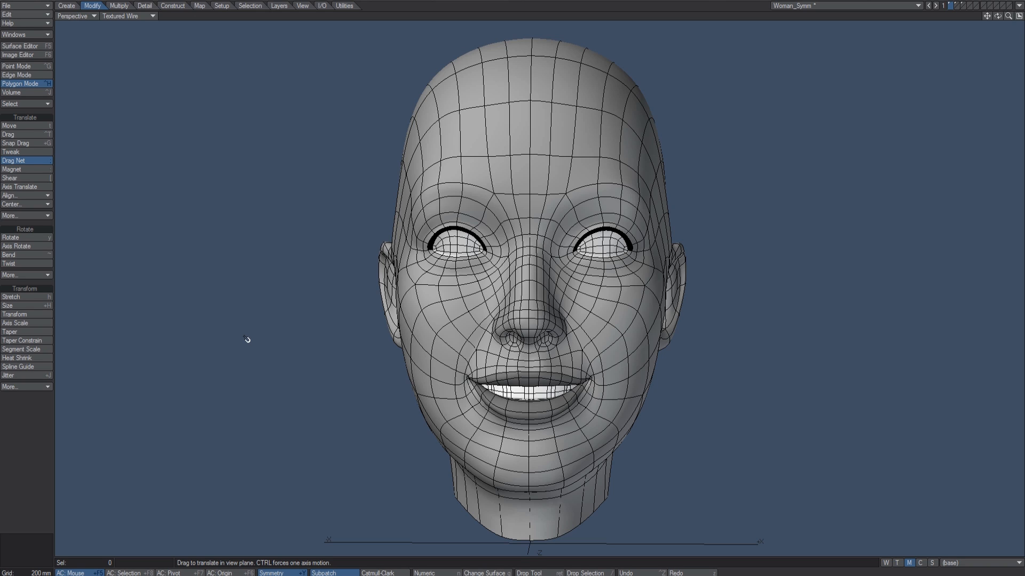
mouse_move(292, 369)
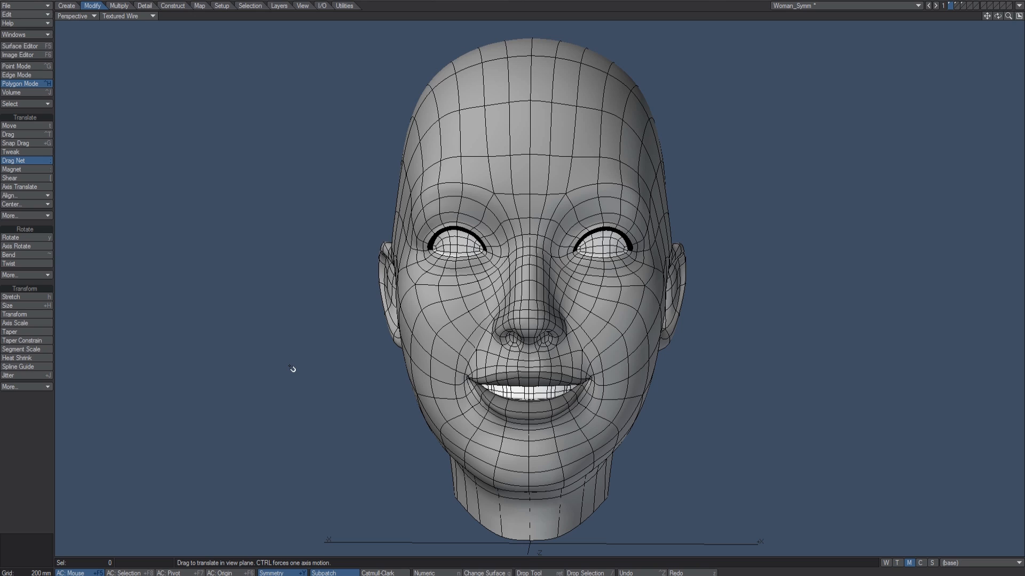
mouse_move(416, 345)
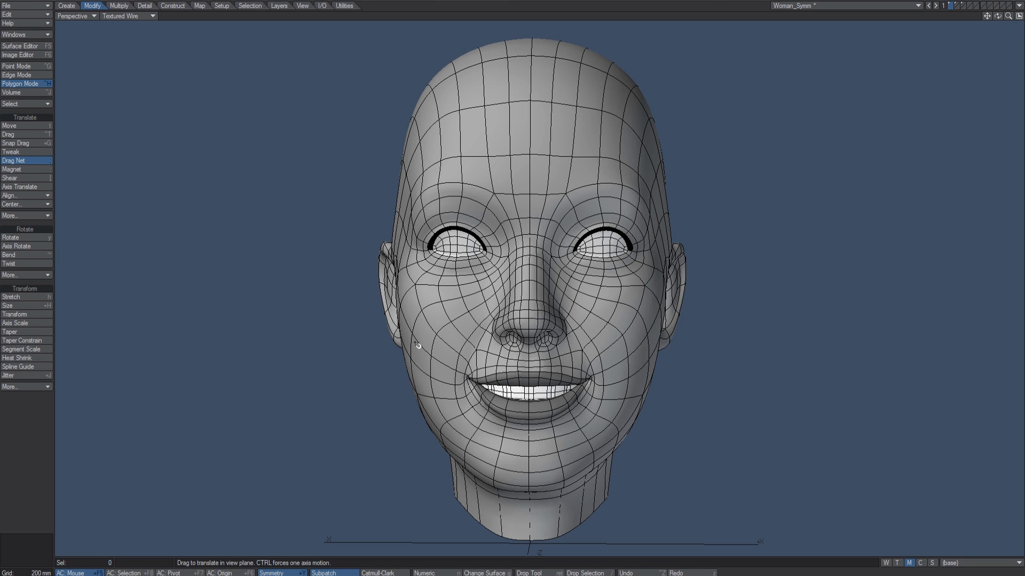
mouse_move(430, 270)
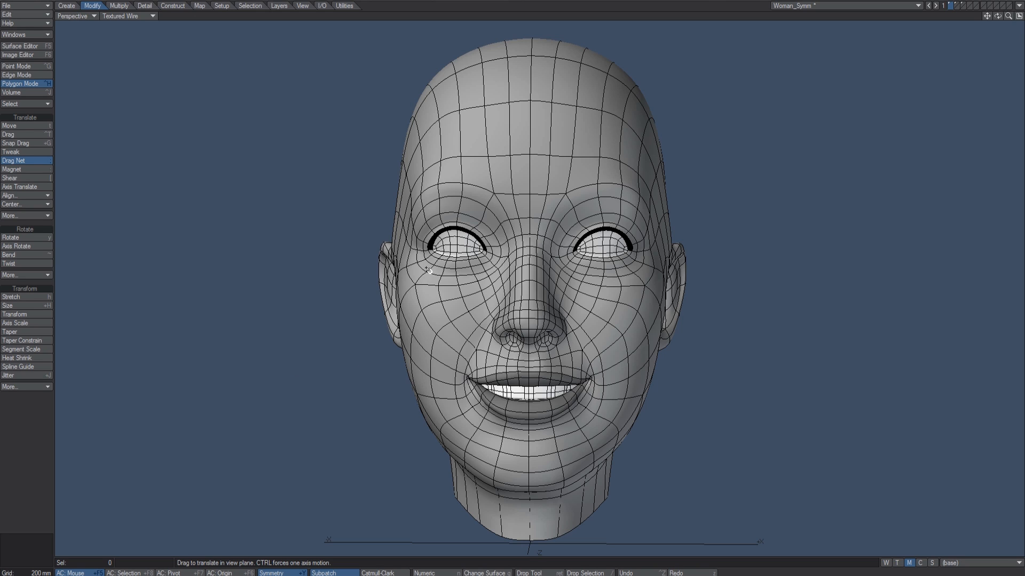
mouse_move(442, 291)
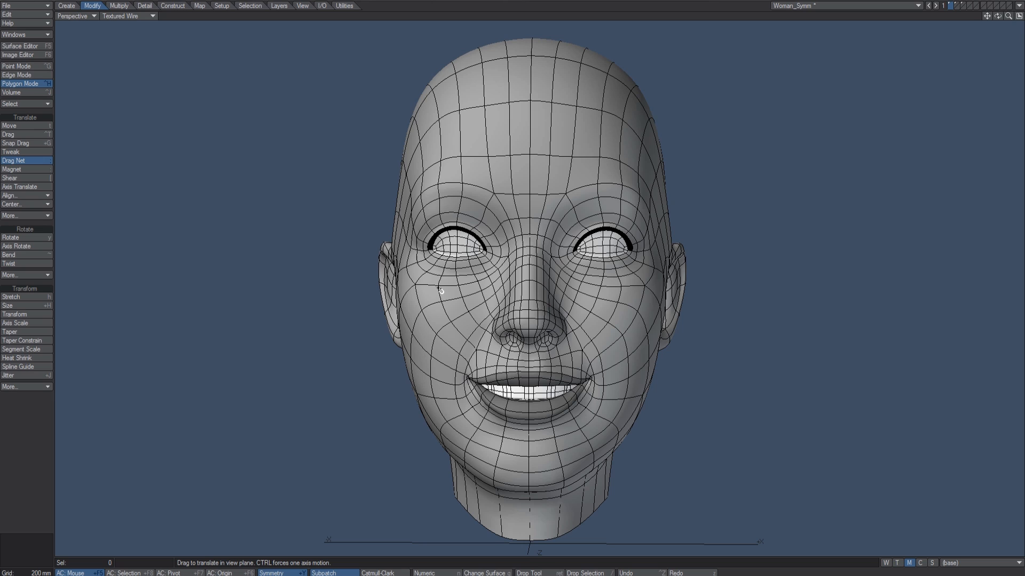
mouse_move(434, 260)
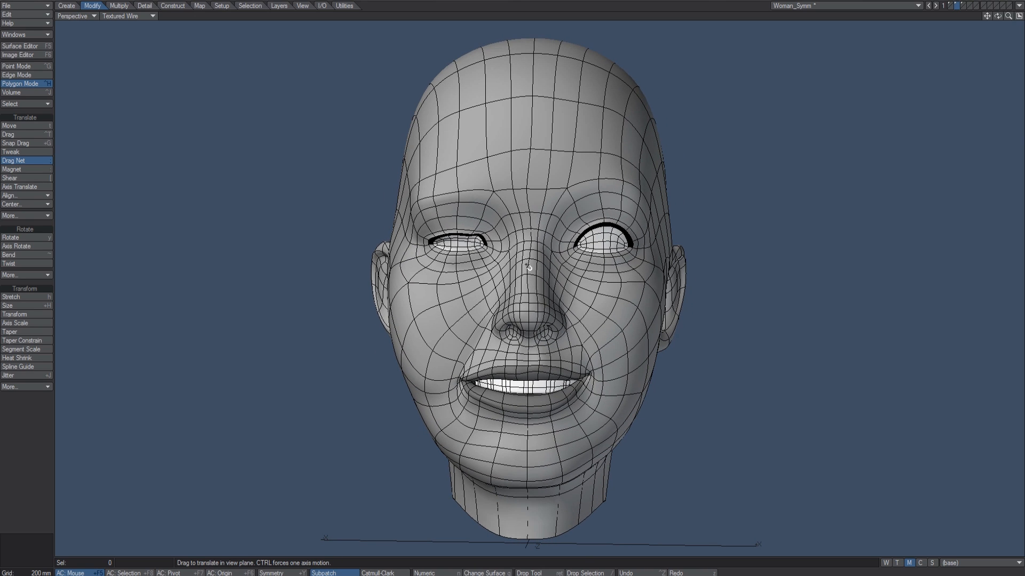
mouse_move(585, 203)
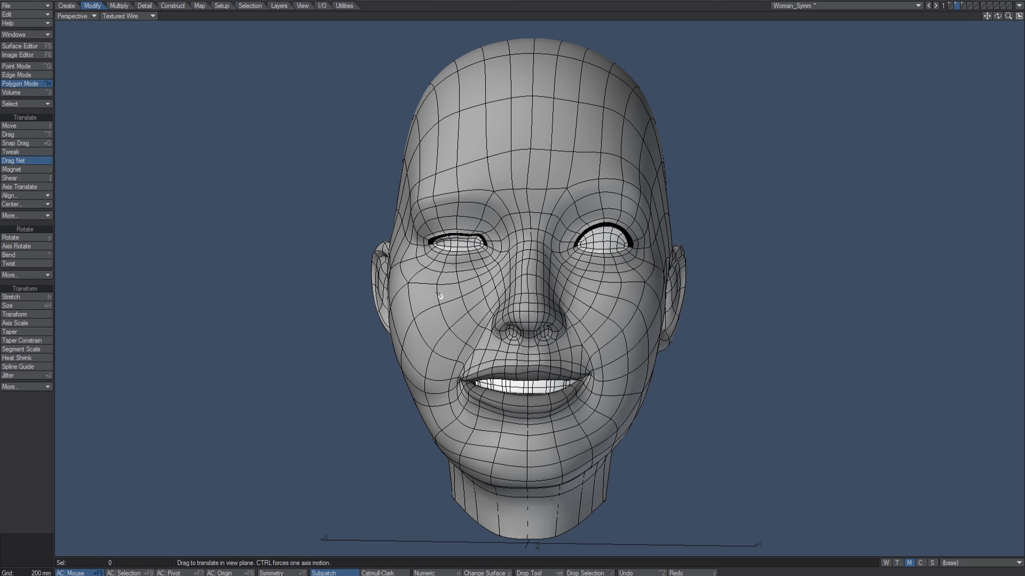
mouse_move(594, 142)
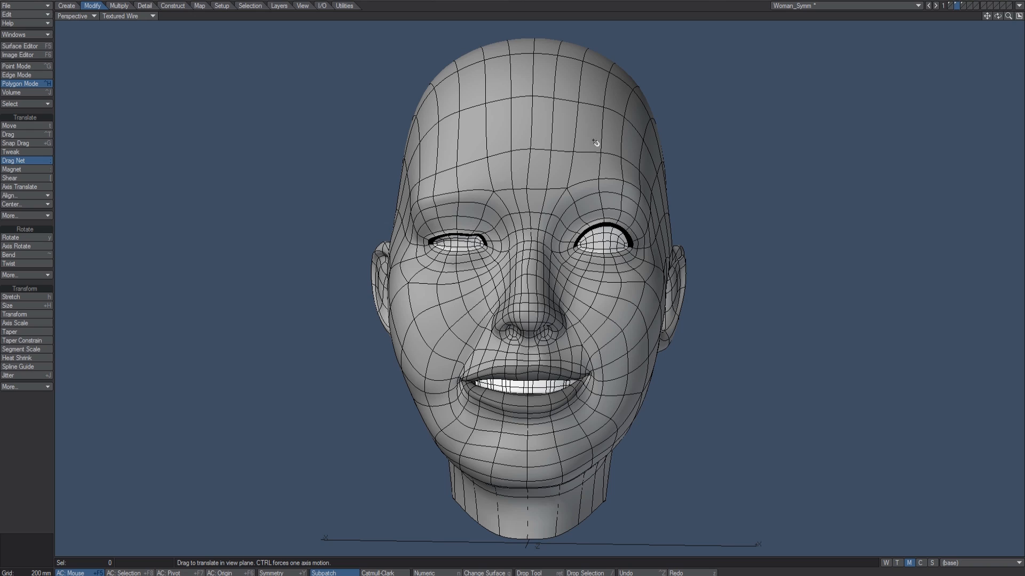
mouse_move(429, 256)
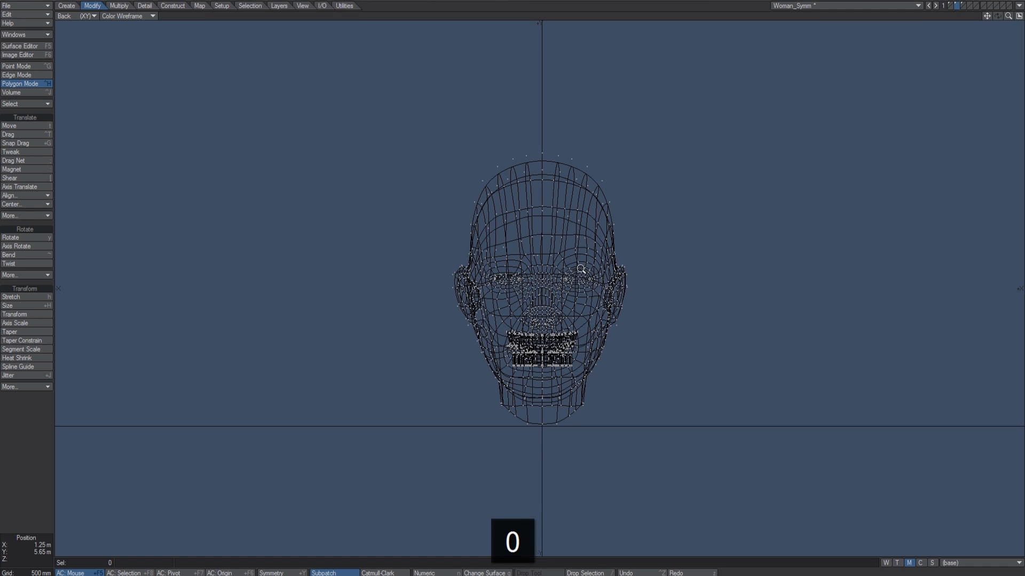
- Zoom the viewport in on the woman's head
scroll(up, 3)
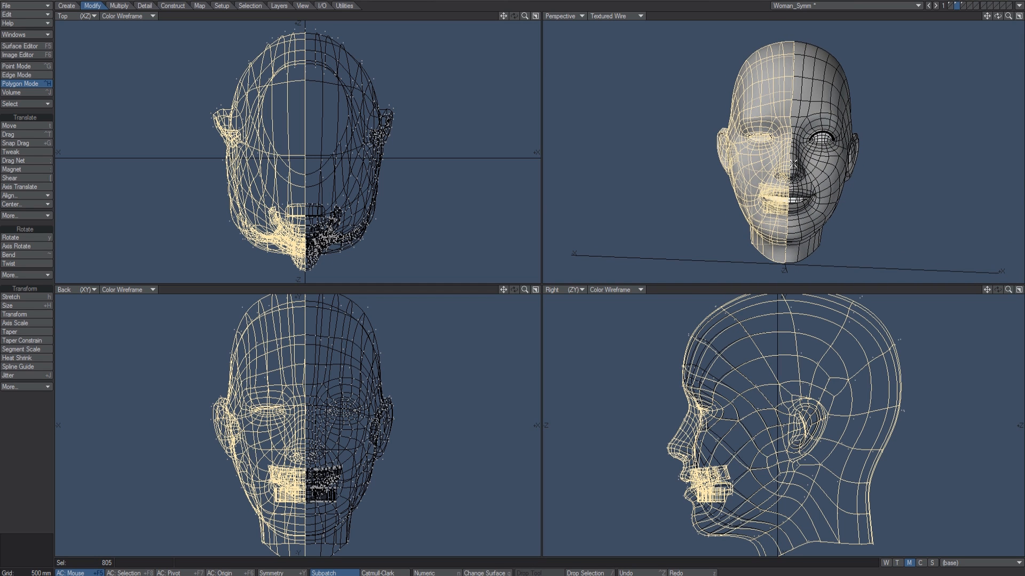
mouse_move(777, 63)
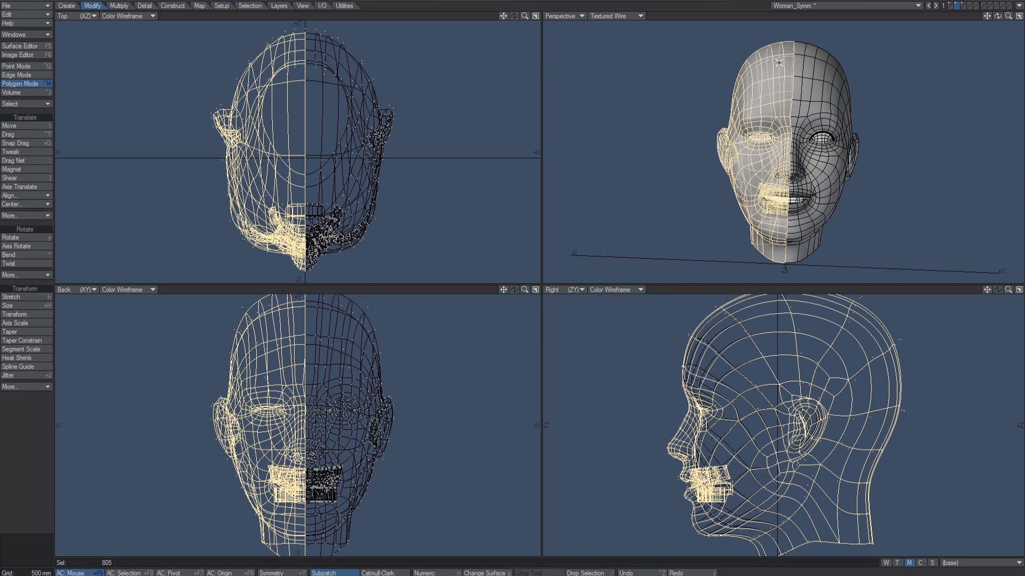
mouse_move(780, 157)
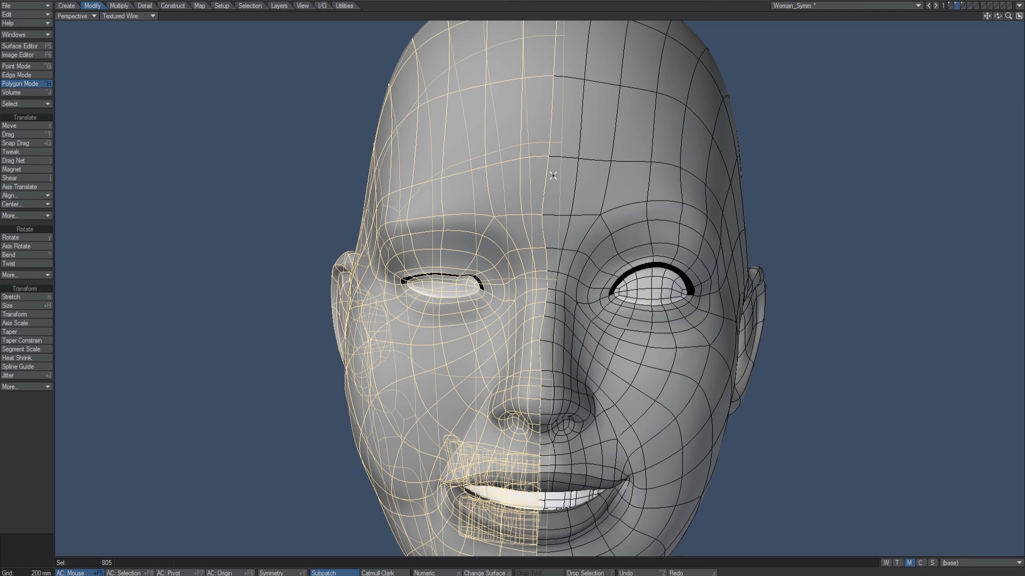
mouse_move(551, 285)
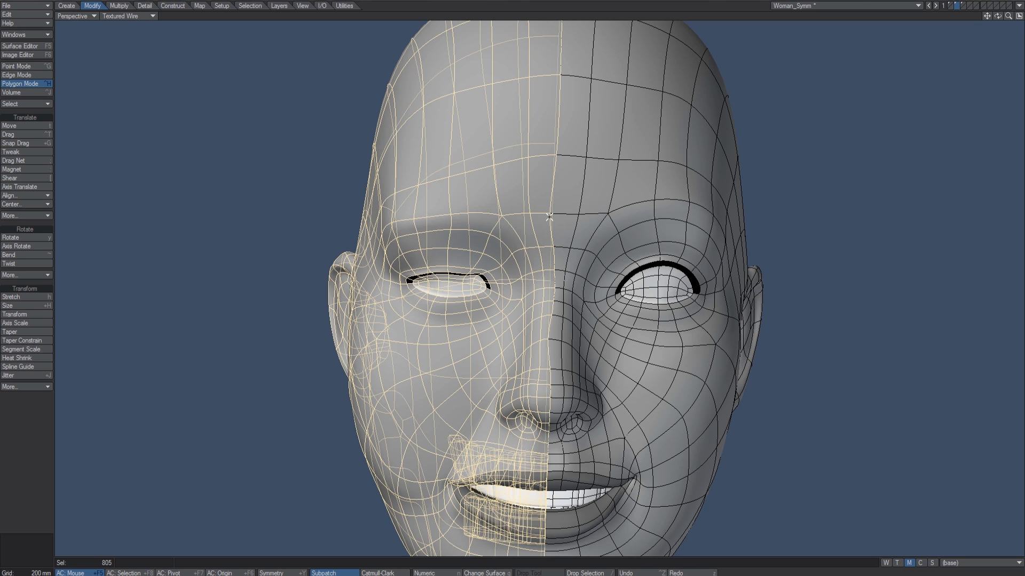
mouse_move(549, 255)
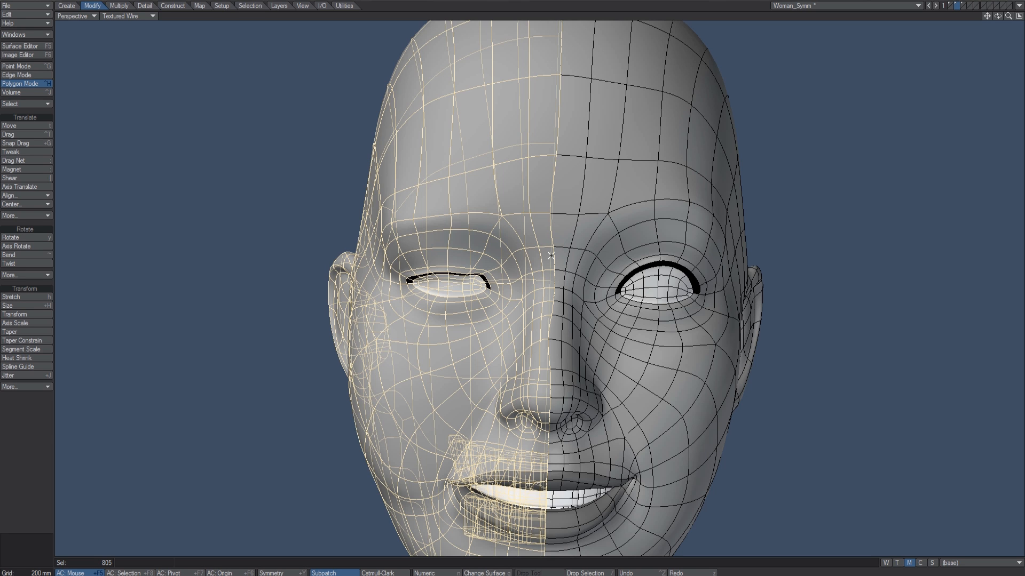
mouse_move(570, 350)
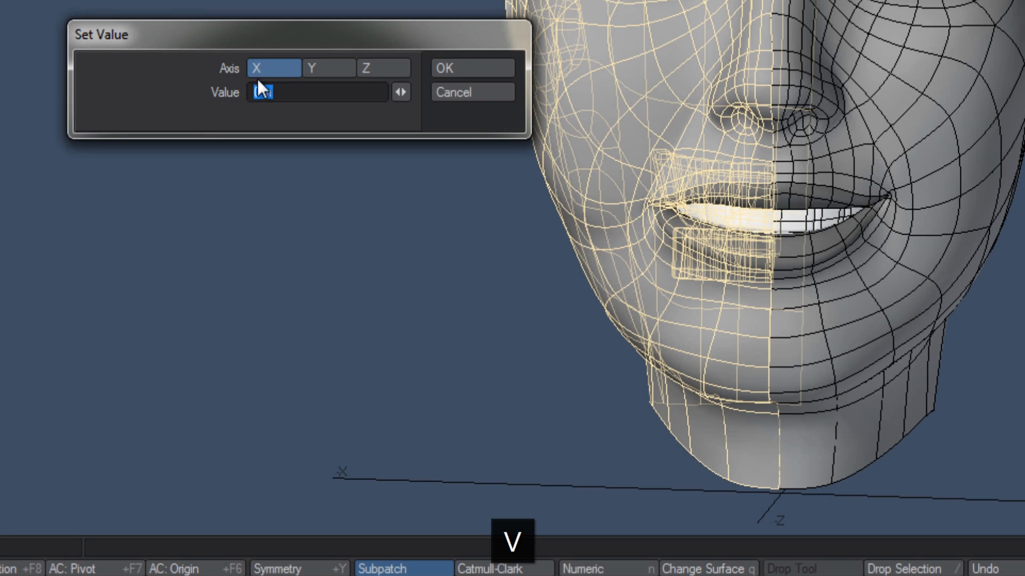
- Flatten the centre-line points to X 0 and delete the selected half of the head
click(472, 68)
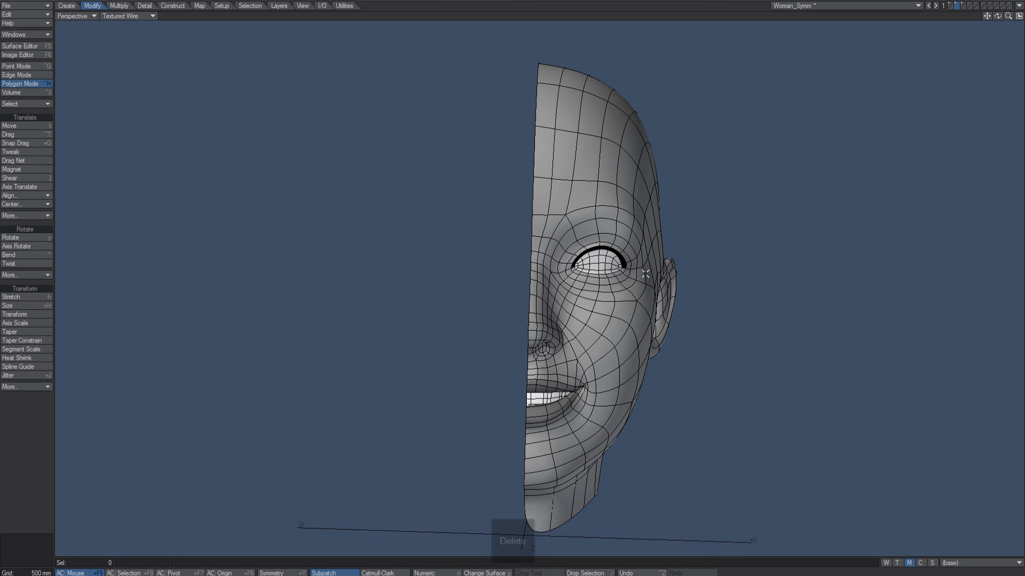
key(shift+v)
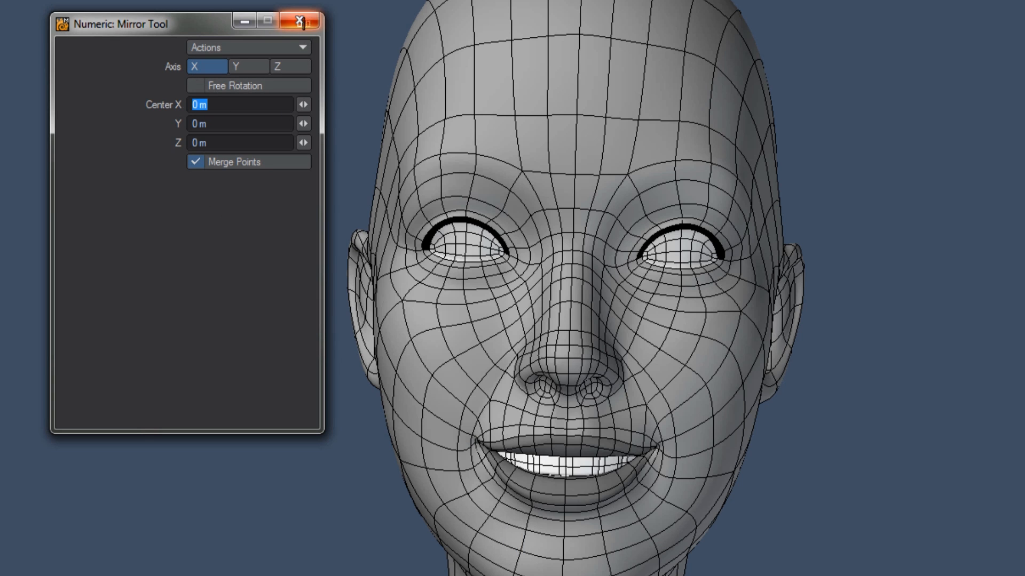
- Close the Mirror numeric panel and undo the last operation
click(301, 22)
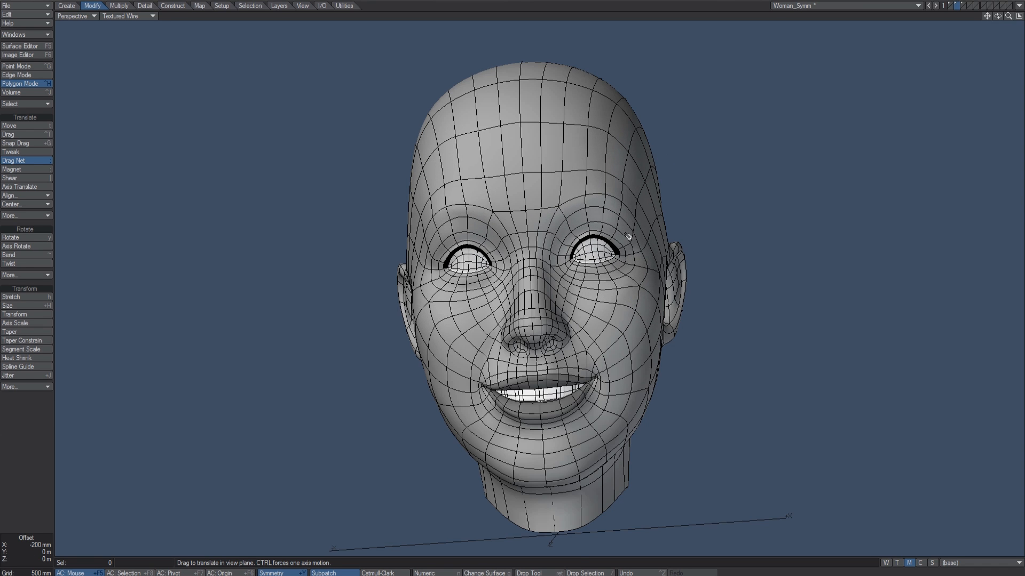
key(ctrl+z)
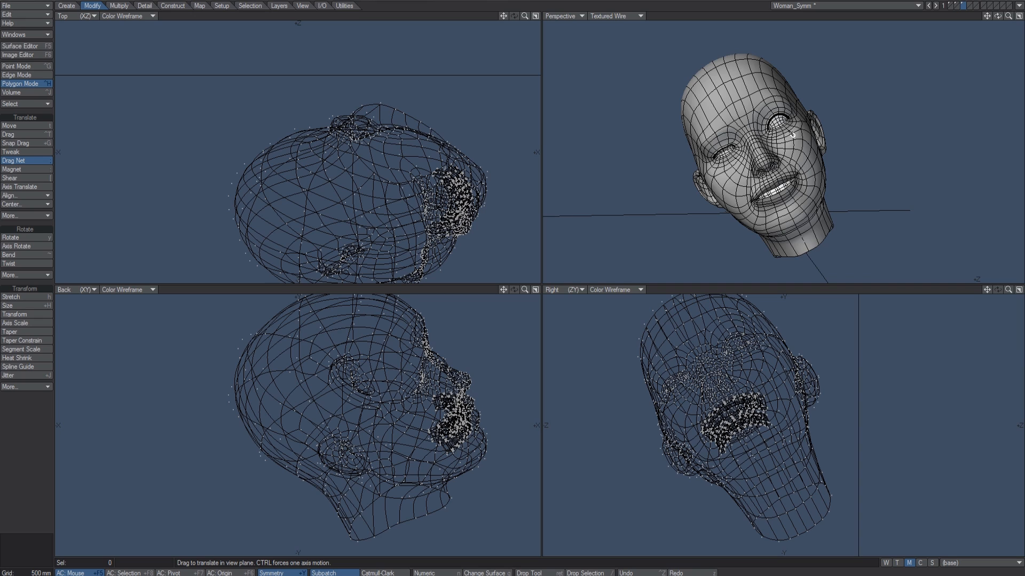
mouse_move(732, 179)
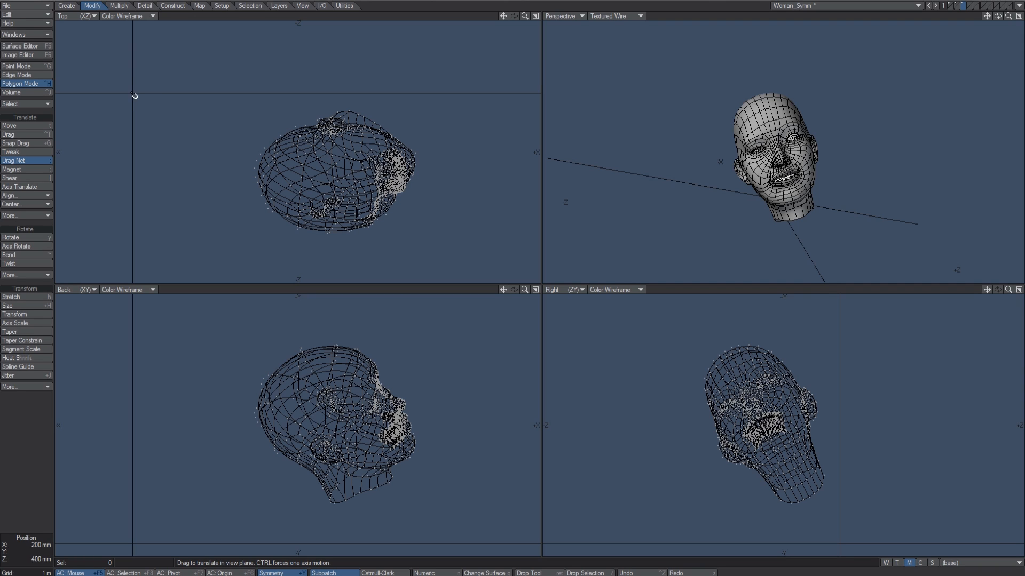
mouse_move(807, 149)
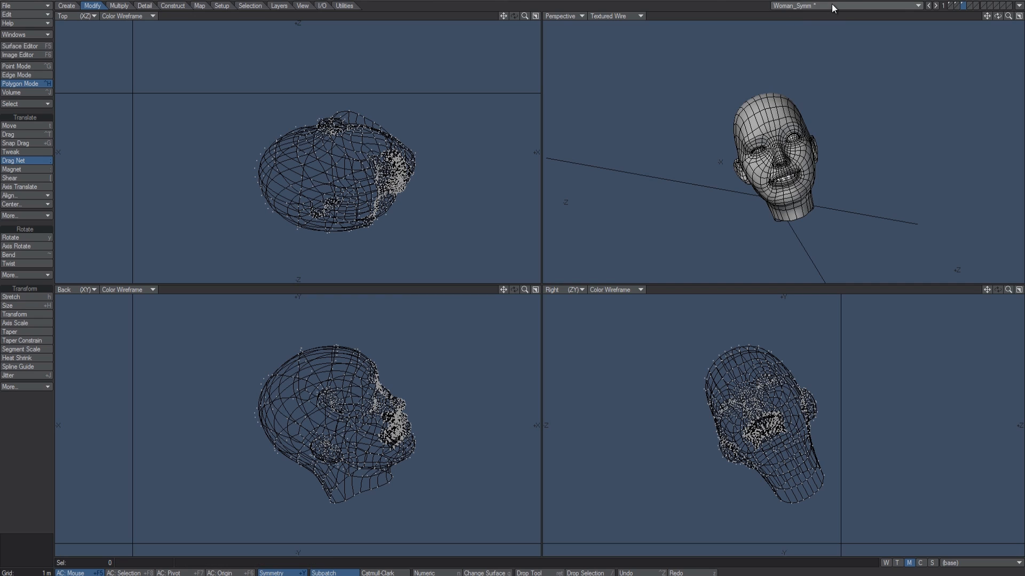
mouse_move(780, 122)
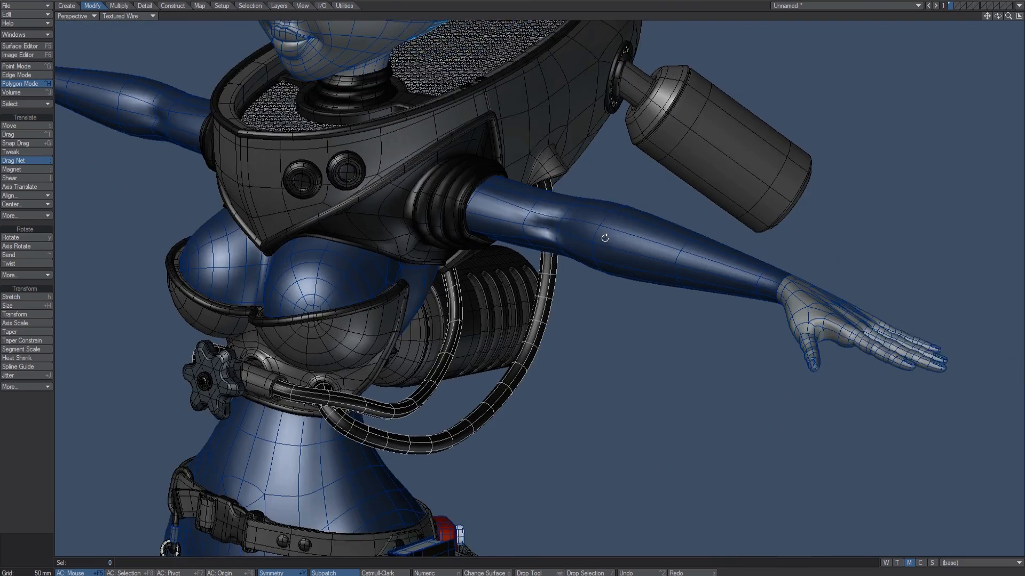
- Fit the robotic woman character in the viewports to inspect its arm, torso and leg canisters
key(a)
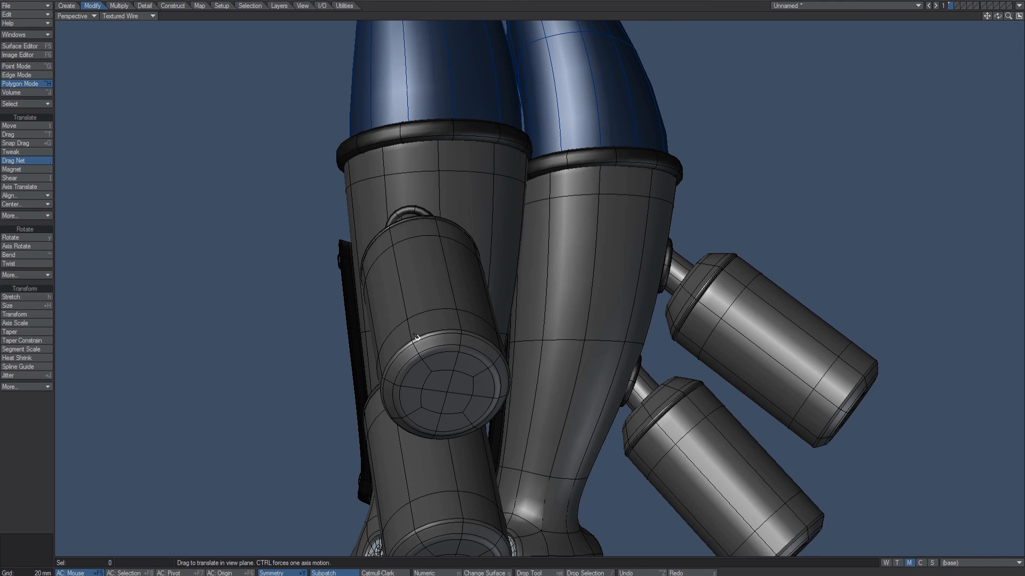
mouse_move(508, 344)
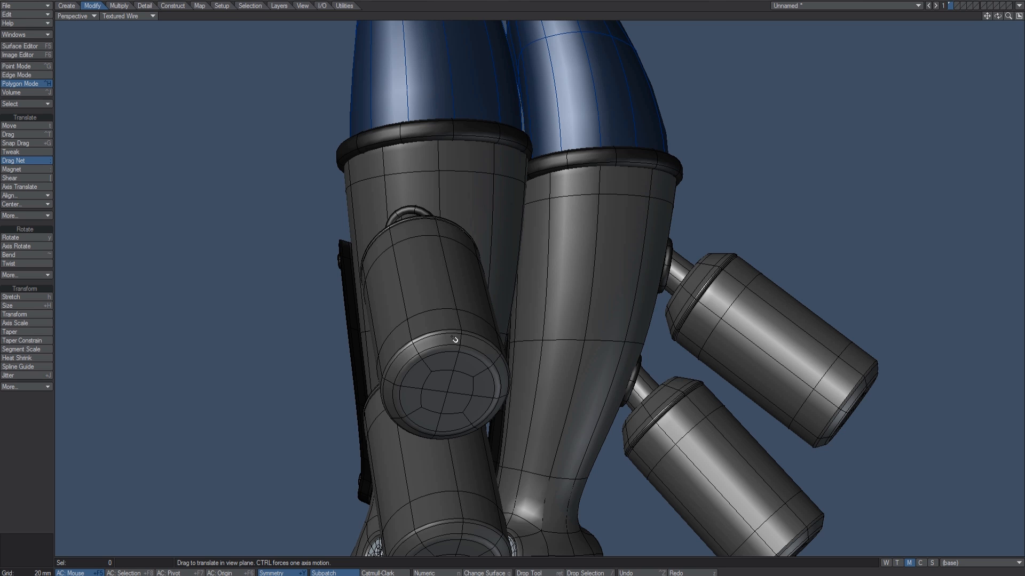
key(a)
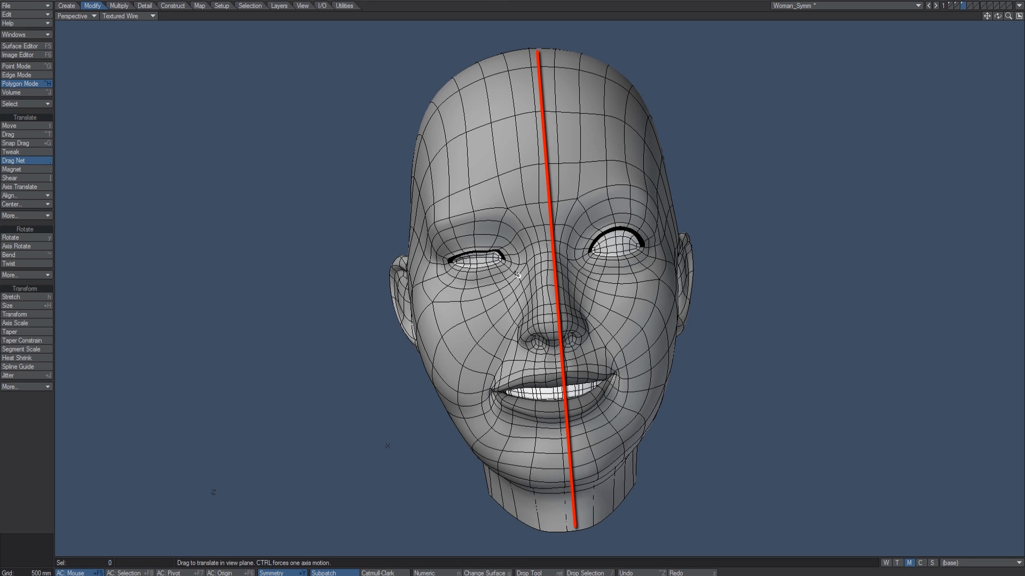
- Zoom in on Woman_Symm and show the Align dropdown with Align to Plane
scroll(up, 3)
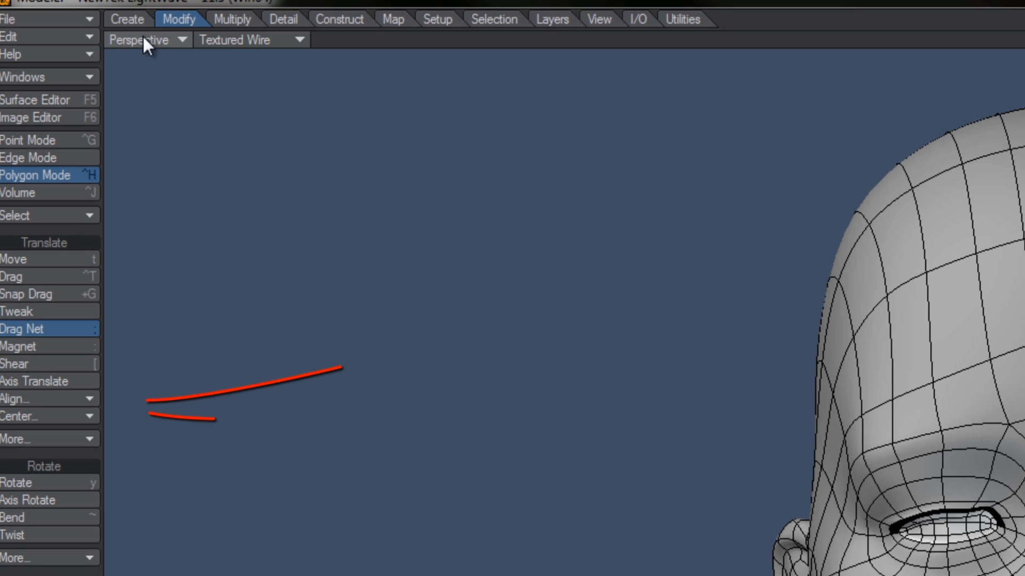
click(26, 399)
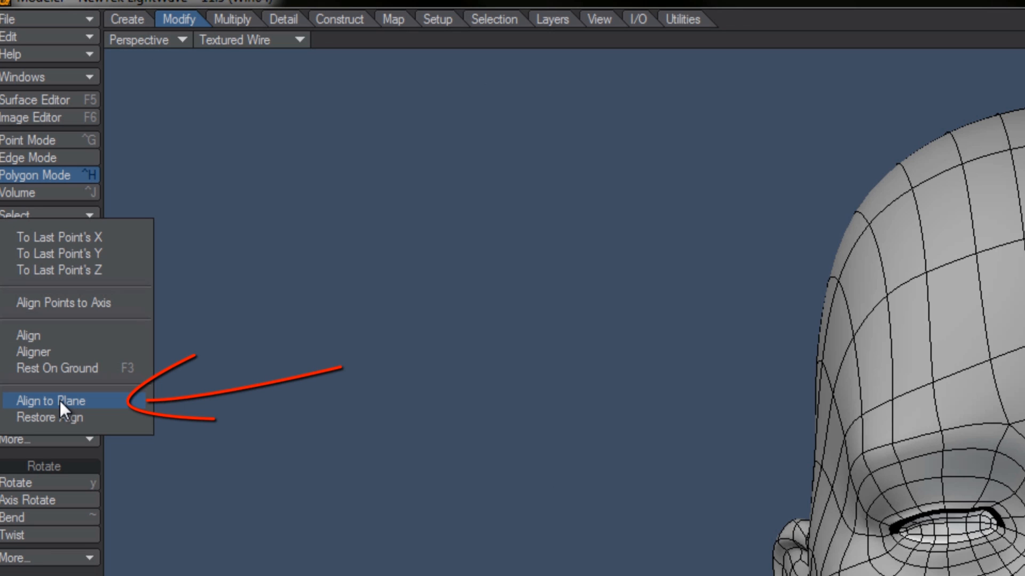
mouse_move(999, 98)
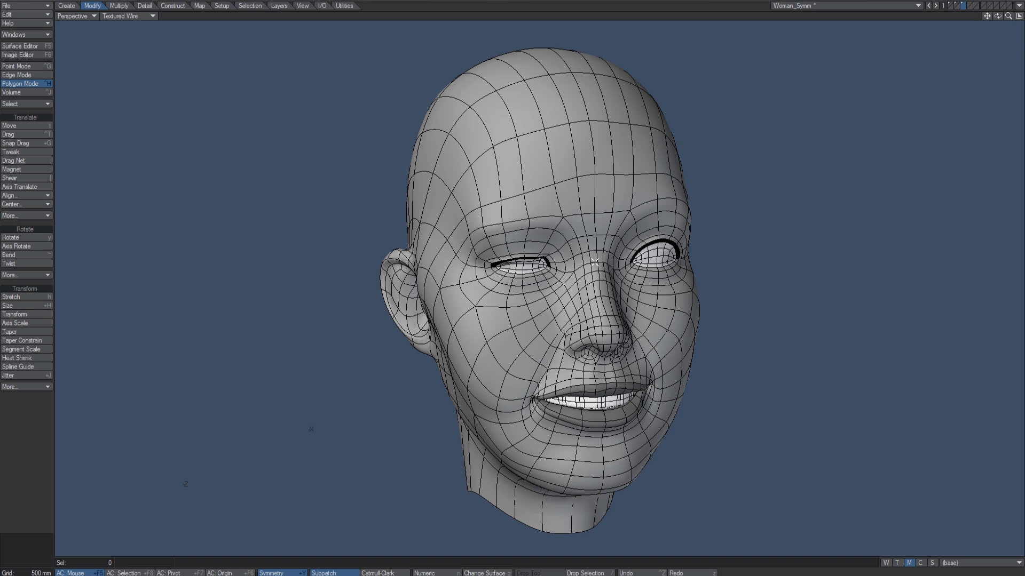
- Build a temporary polygon from four centre-line points selected in Point mode
click(20, 66)
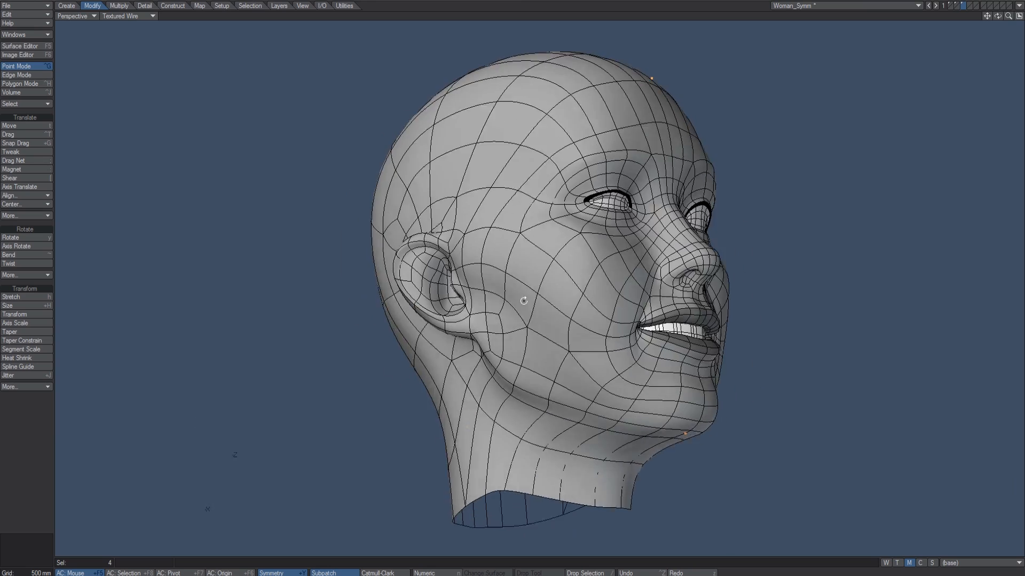
key(p)
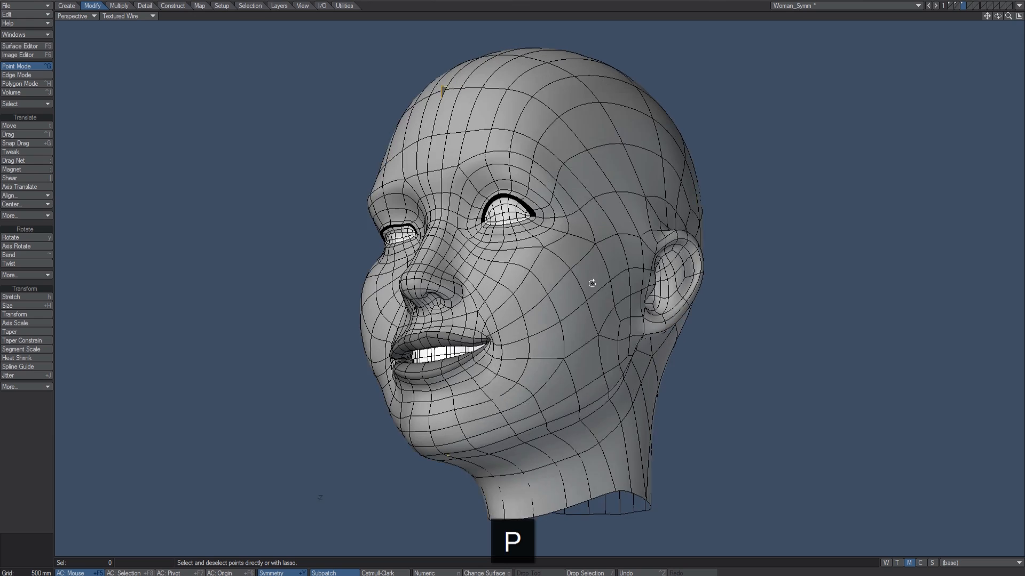
key(space)
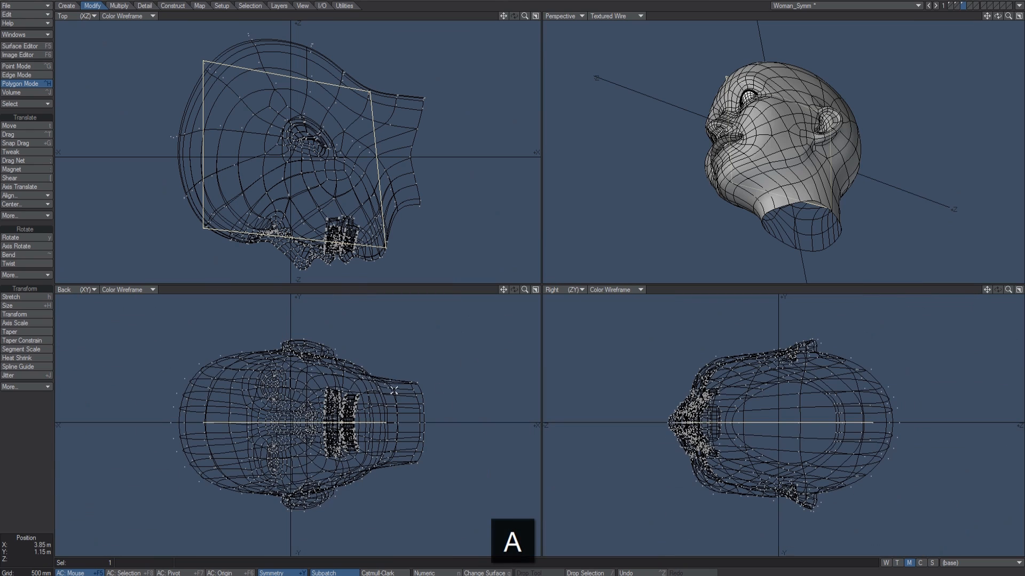
mouse_move(294, 423)
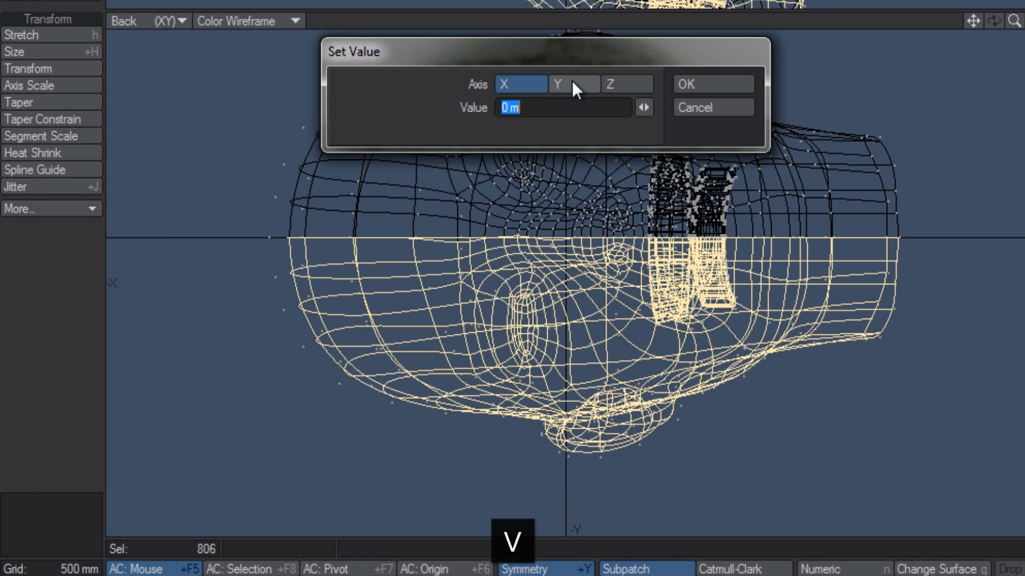
- Set the centre points to Y 0, delete the flattened half, and mirror the remainder
click(711, 84)
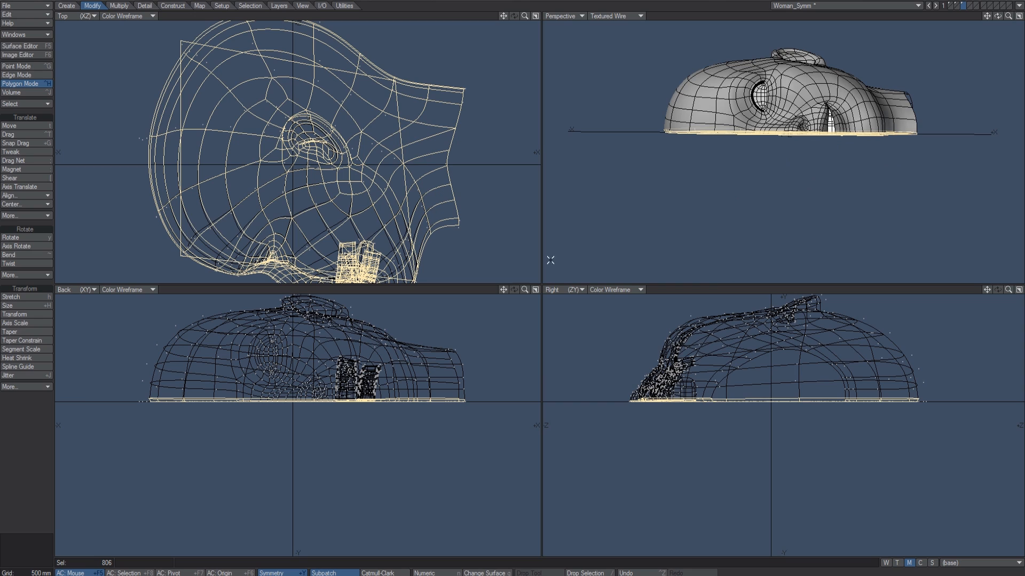
mouse_move(753, 271)
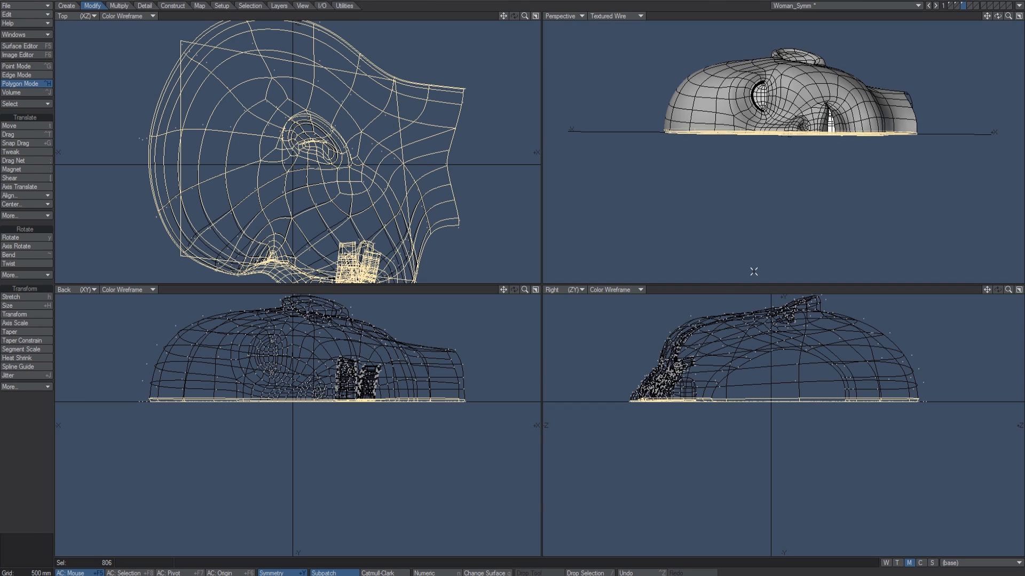
mouse_move(783, 153)
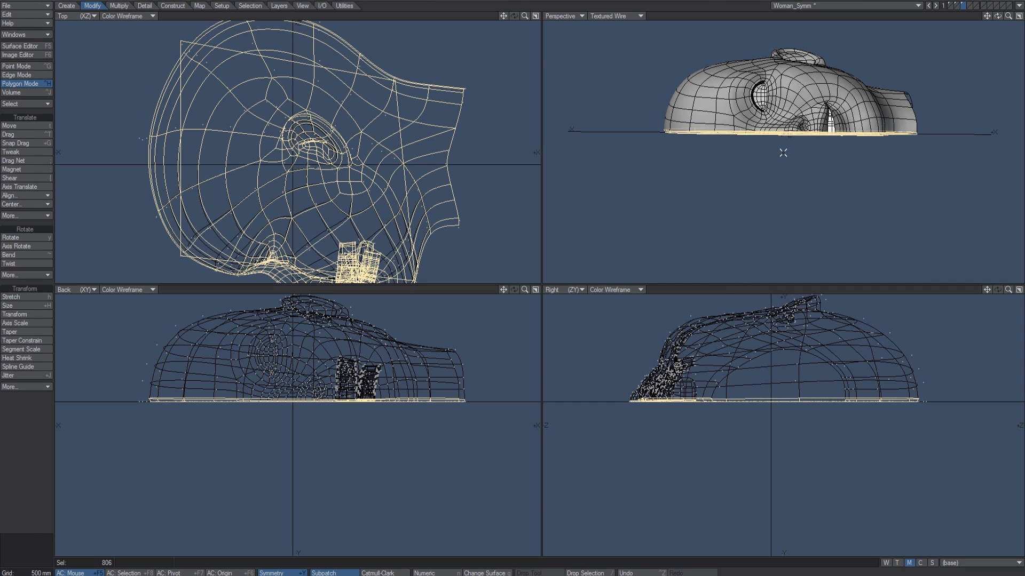
mouse_move(761, 184)
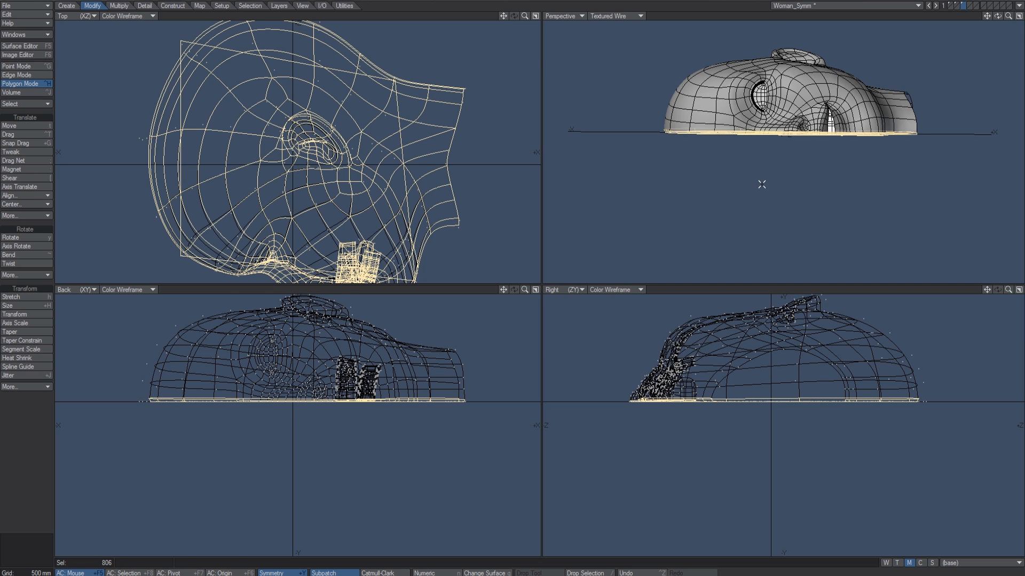
key(shift+v)
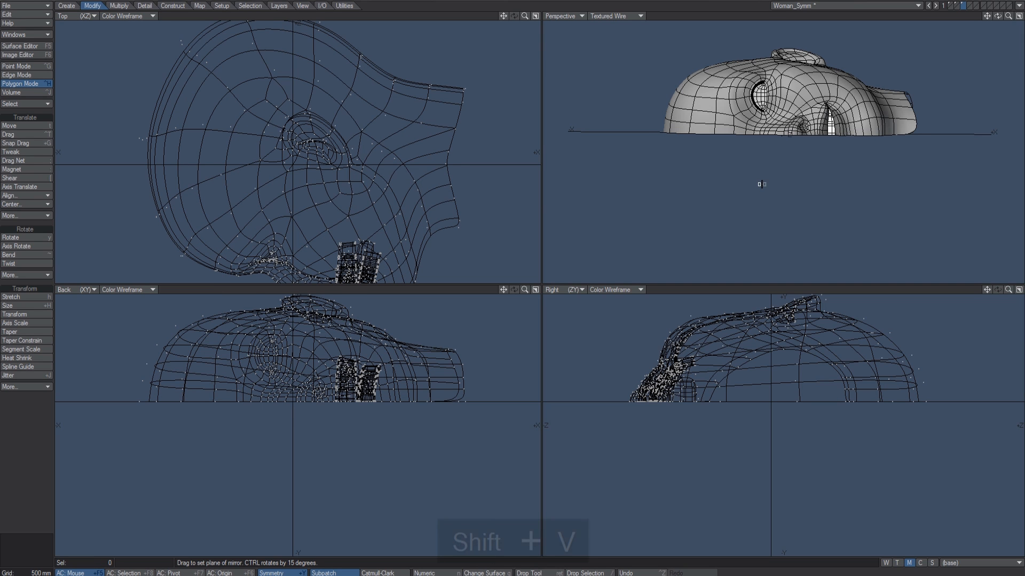
key(n)
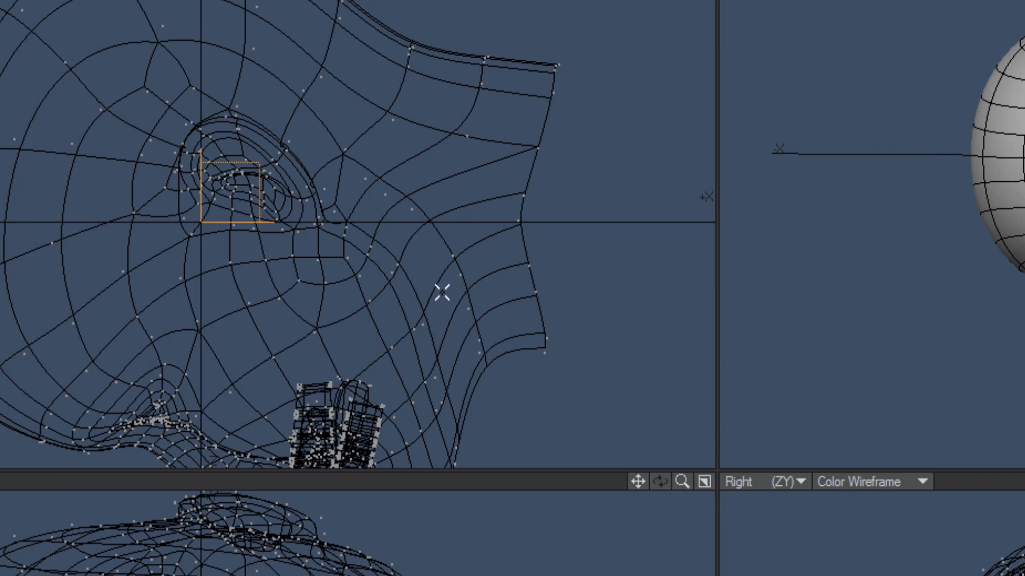
key(space)
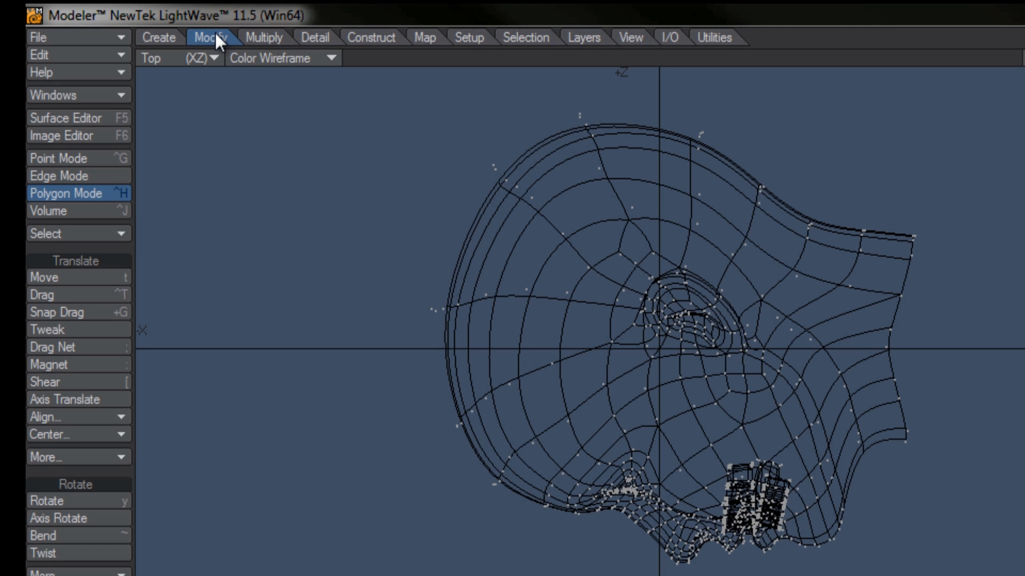
- Apply Restore Align to re-tilt the mirrored head and fit it in every viewport
click(40, 417)
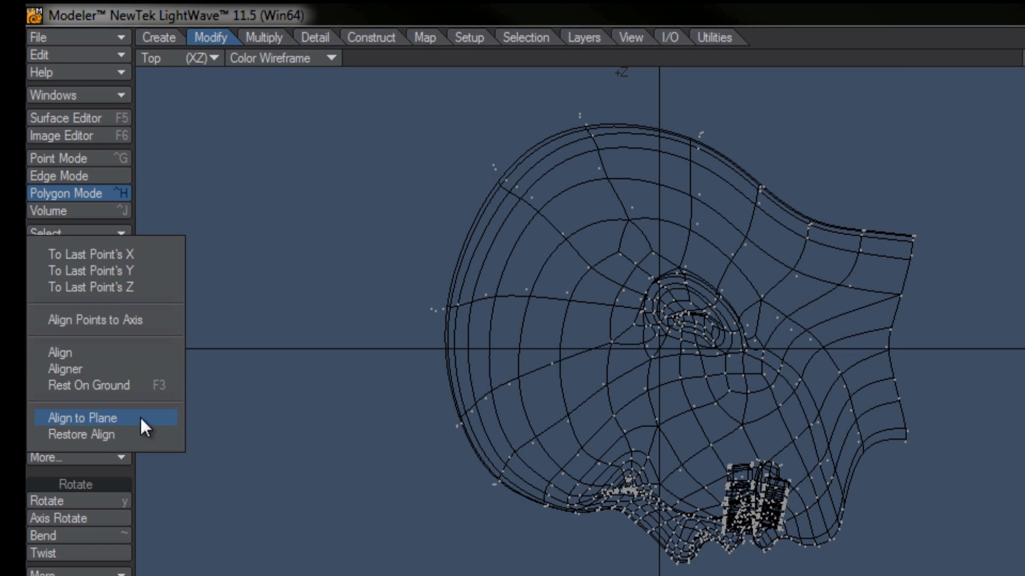
mouse_move(105, 434)
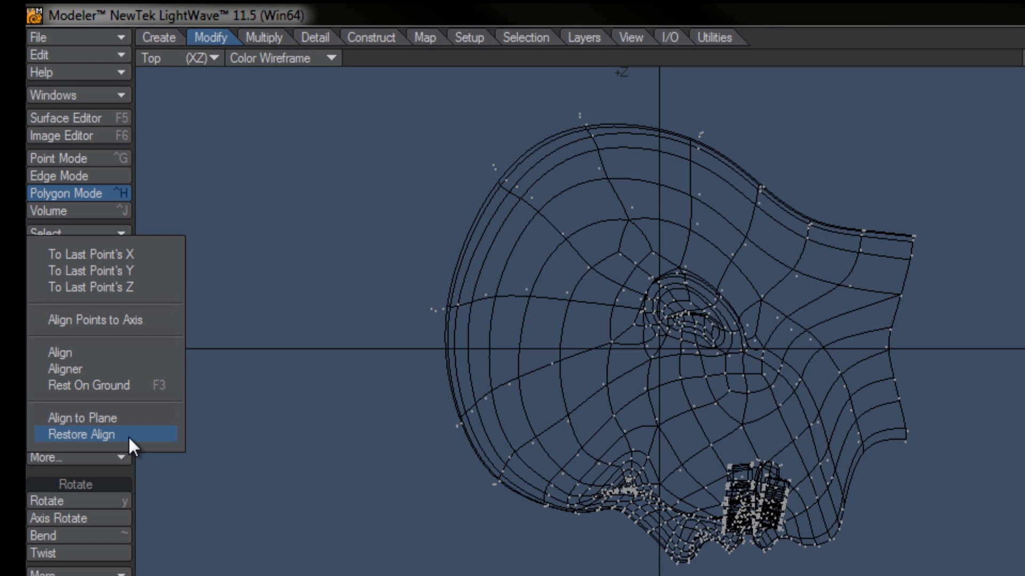
click(81, 435)
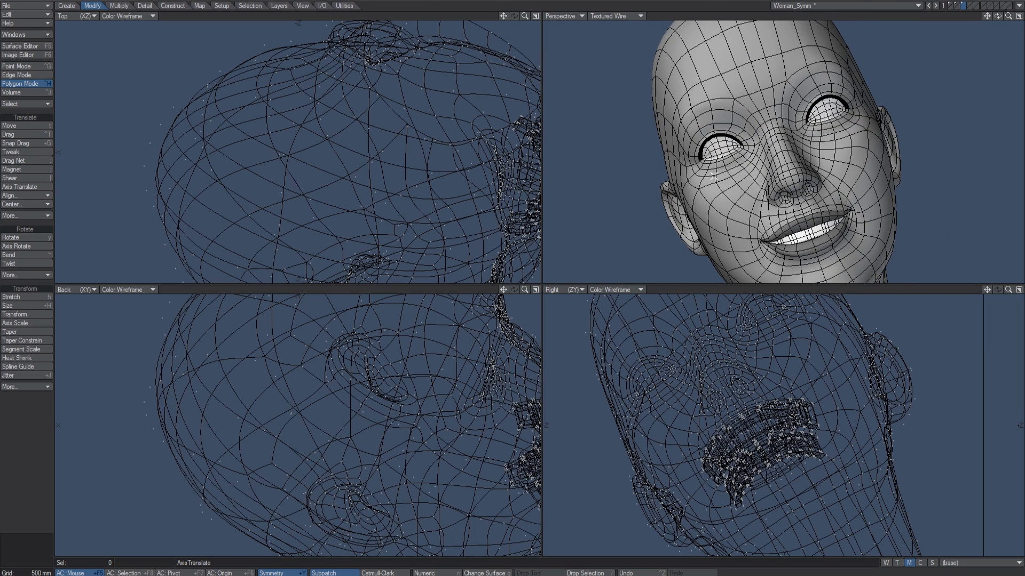
key(a)
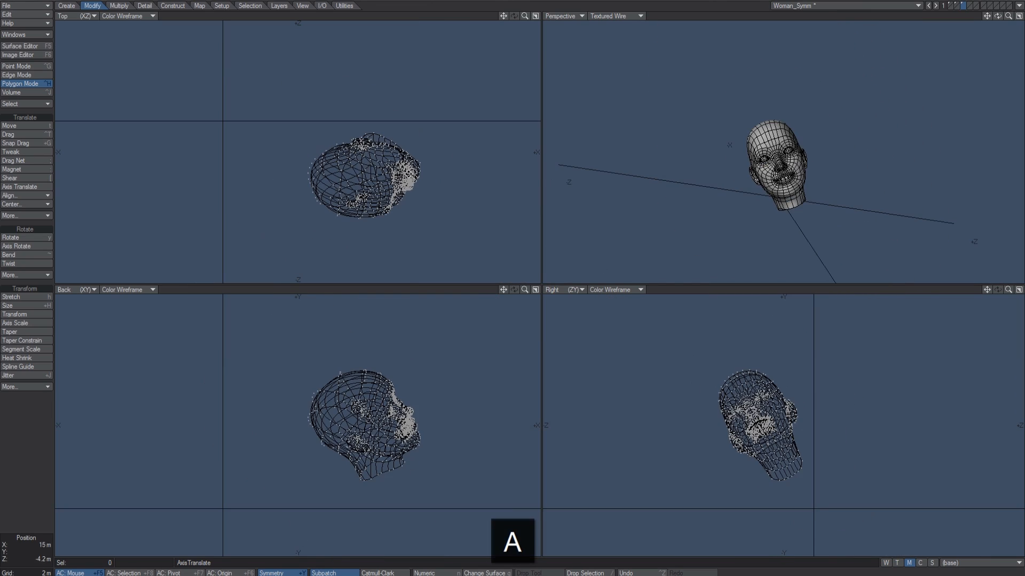